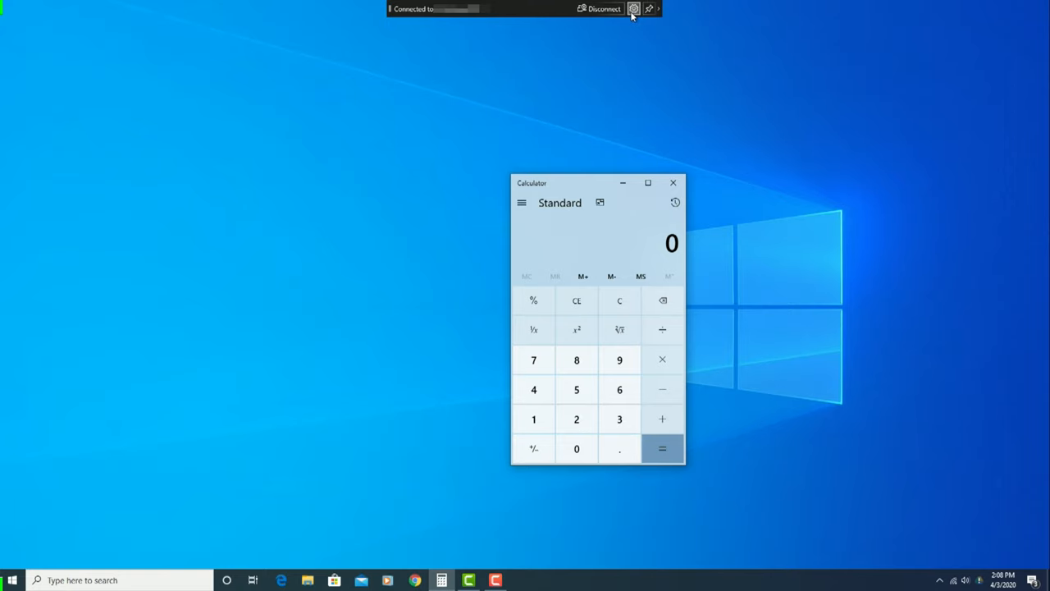
# - Show the connection bar's mode options: Gaming, Working and Watching videos
pyautogui.click(633, 8)
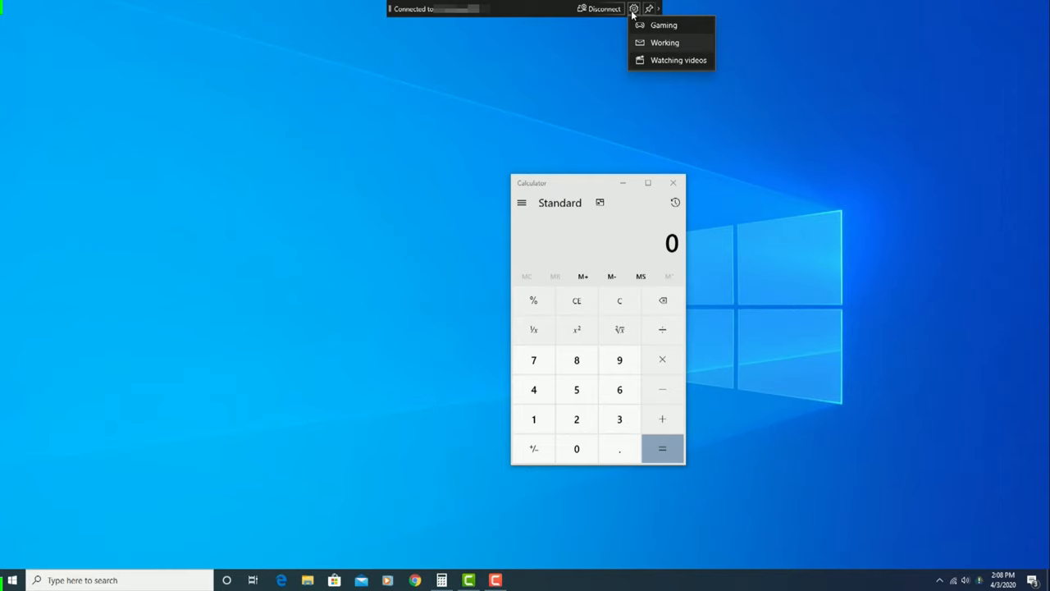
pyautogui.moveTo(665, 43)
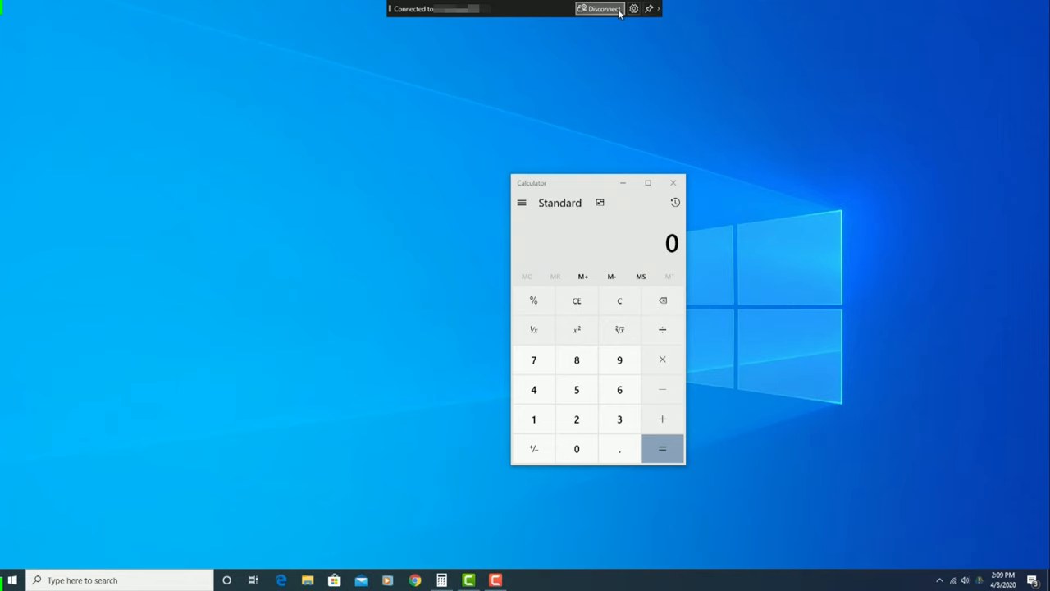
pyautogui.moveTo(600, 8)
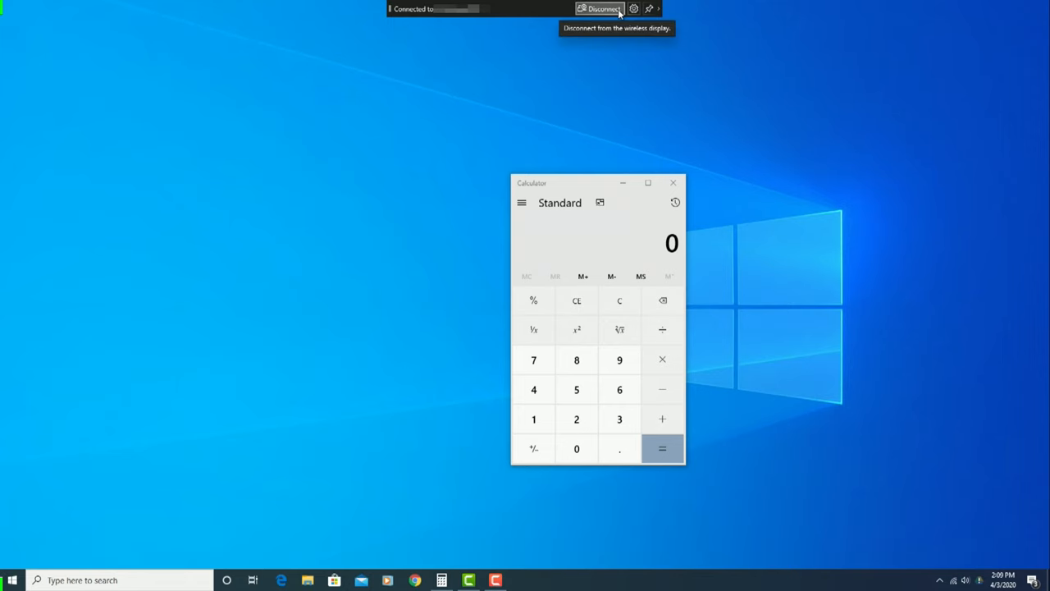